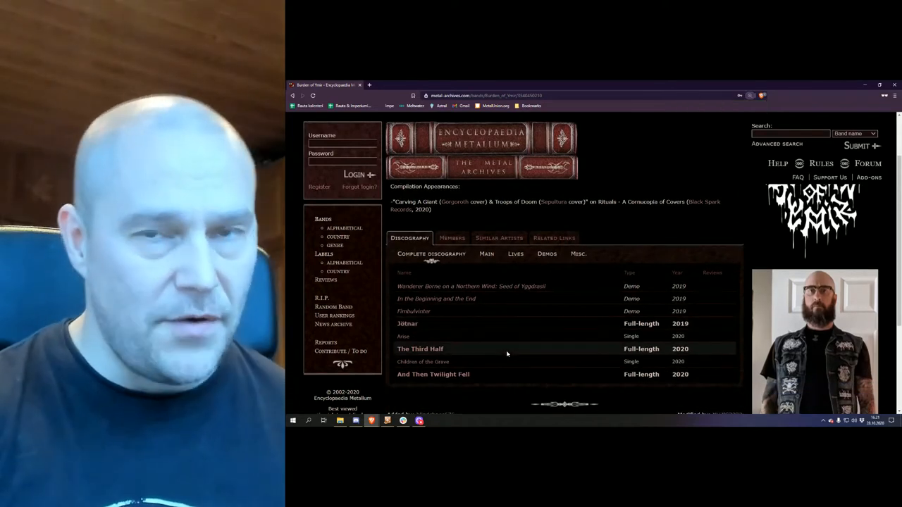
pyautogui.moveTo(541, 339)
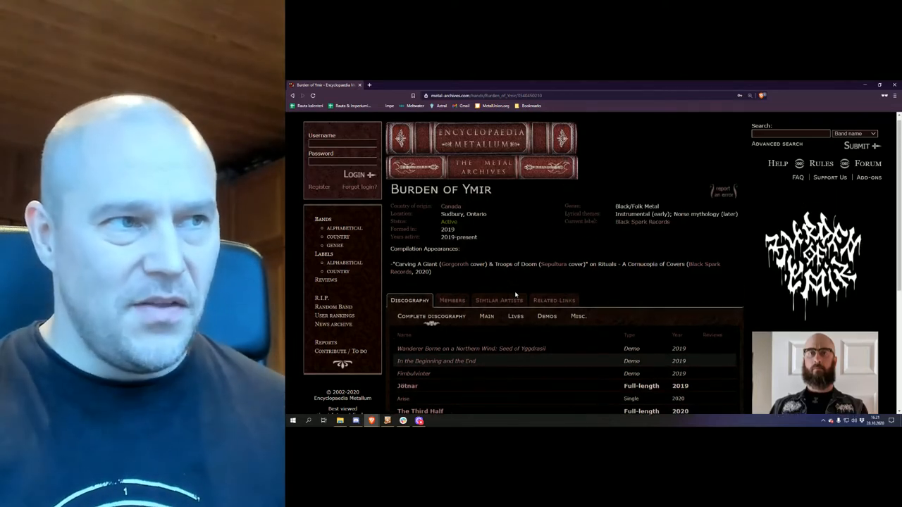
# View Burden of Ymir's current lineup, then return to the band's discography
pyautogui.scroll(-3)
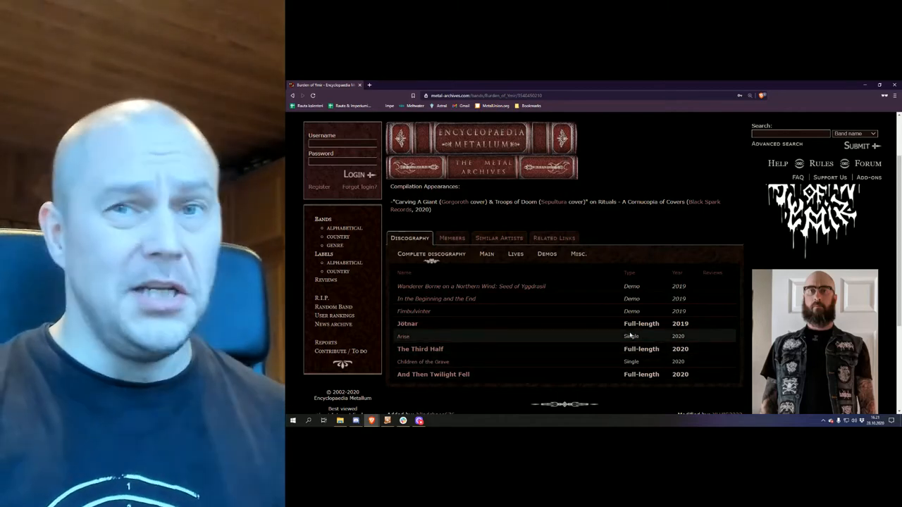
pyautogui.click(451, 237)
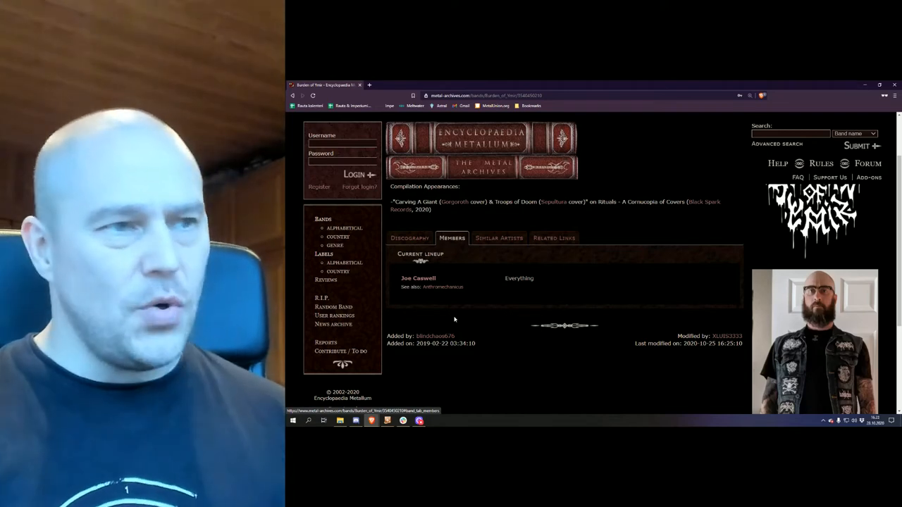
pyautogui.click(410, 237)
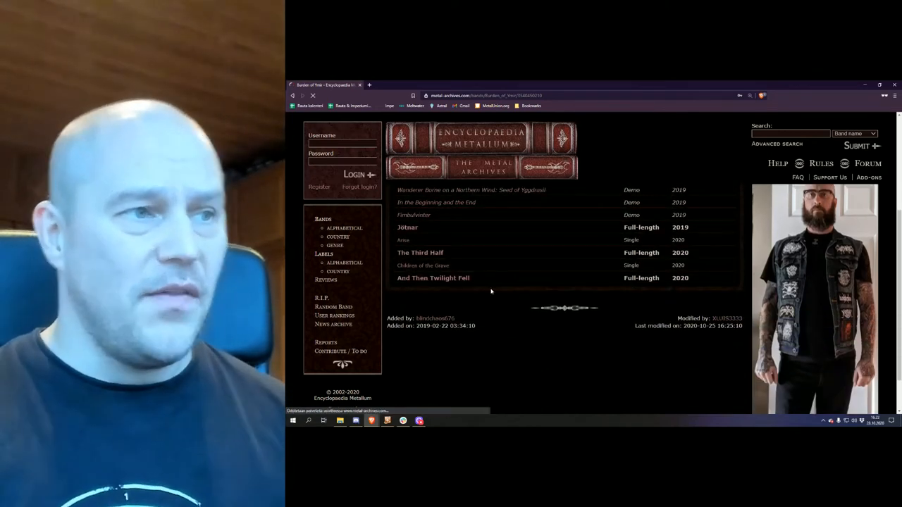
# Show the 'And Then Twilight Fell' album page with its cover art enlarged
pyautogui.click(433, 277)
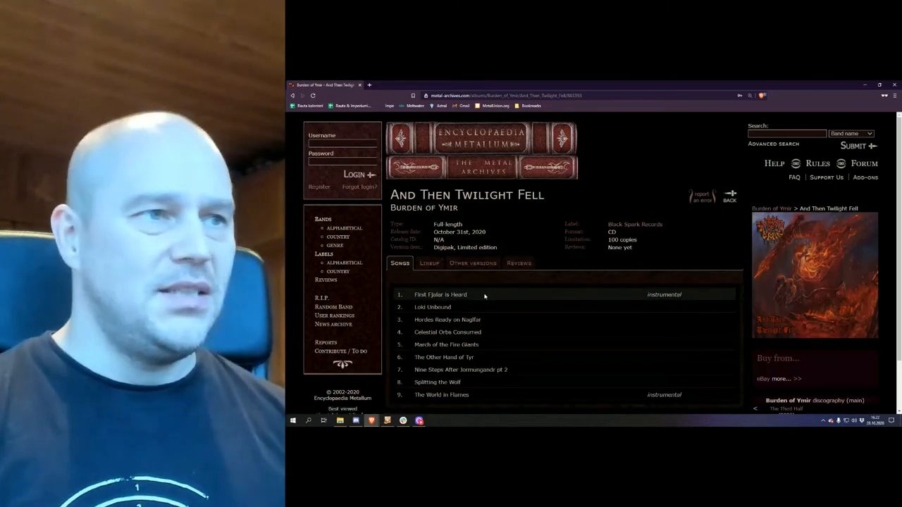
pyautogui.scroll(-3)
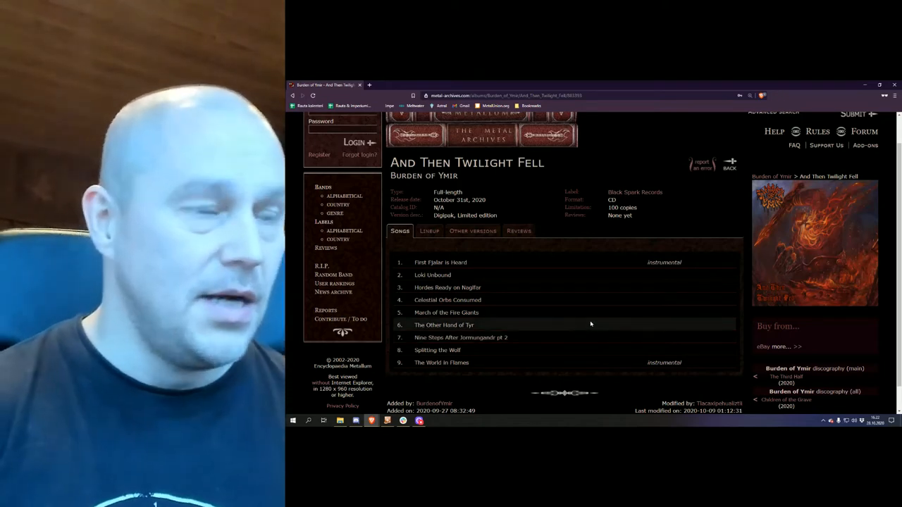
pyautogui.moveTo(562, 330)
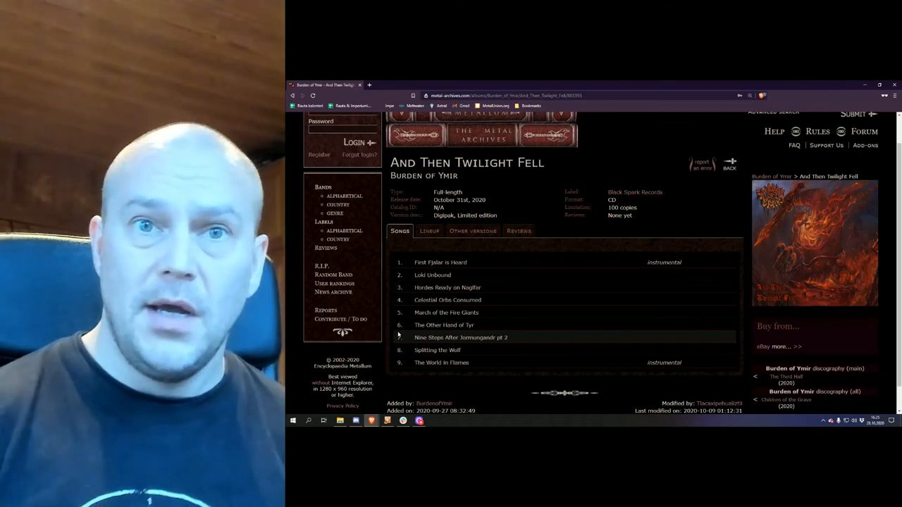
pyautogui.click(814, 242)
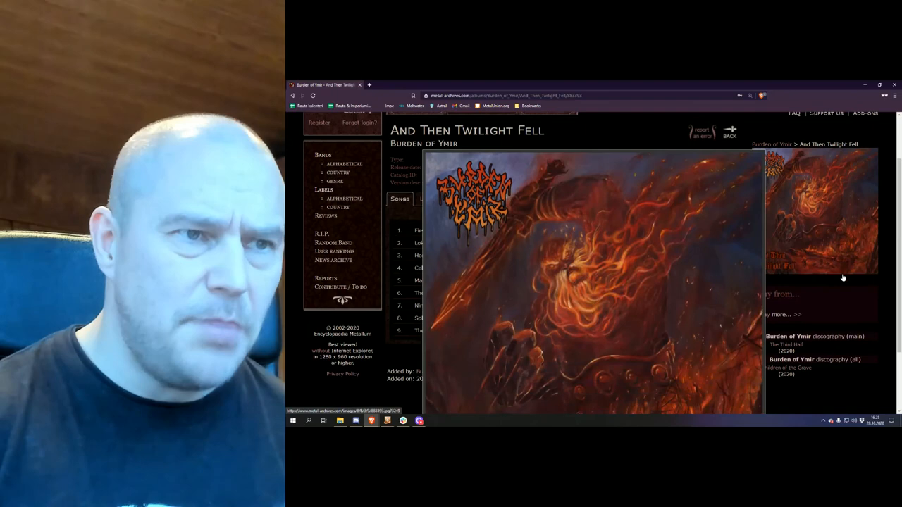